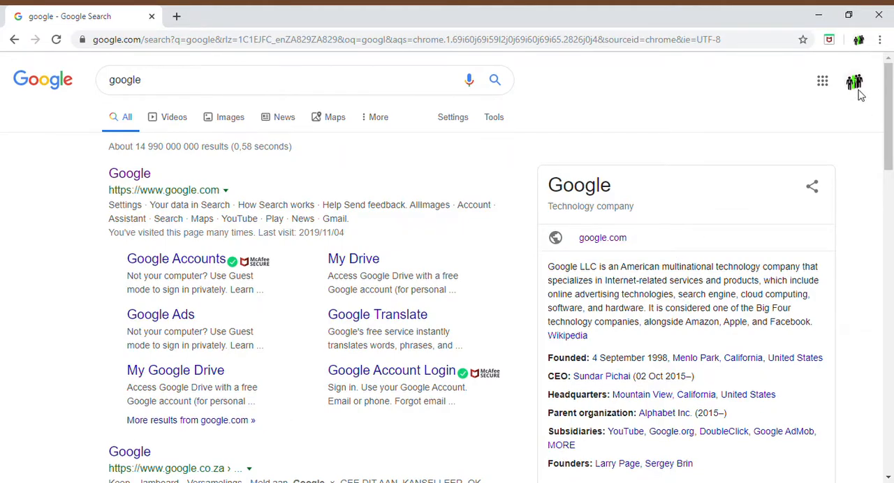
pyautogui.moveTo(855, 95)
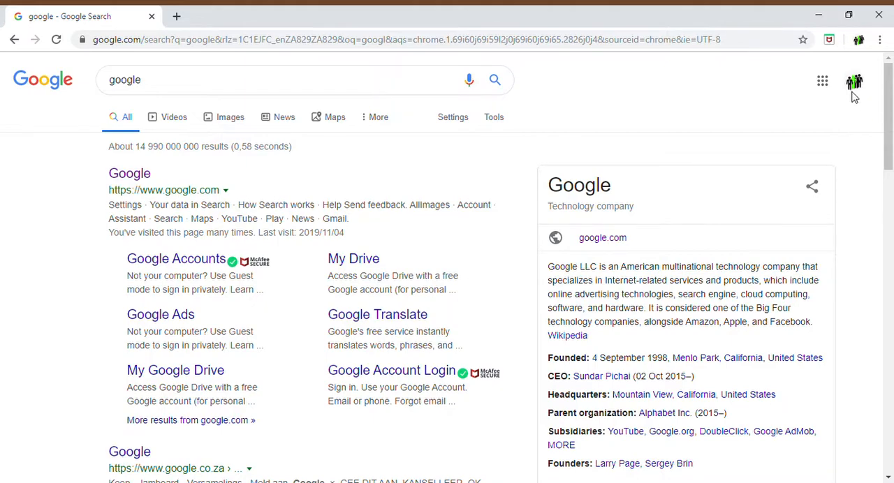
pyautogui.moveTo(583, 165)
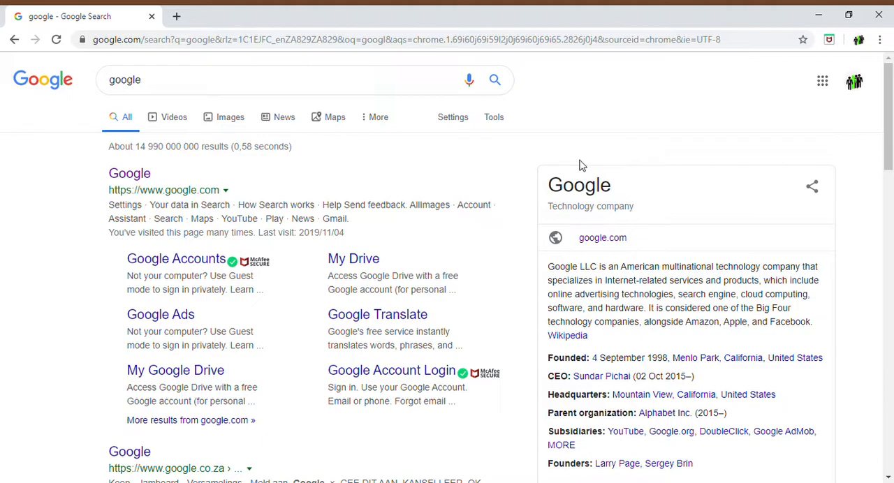
pyautogui.moveTo(264, 73)
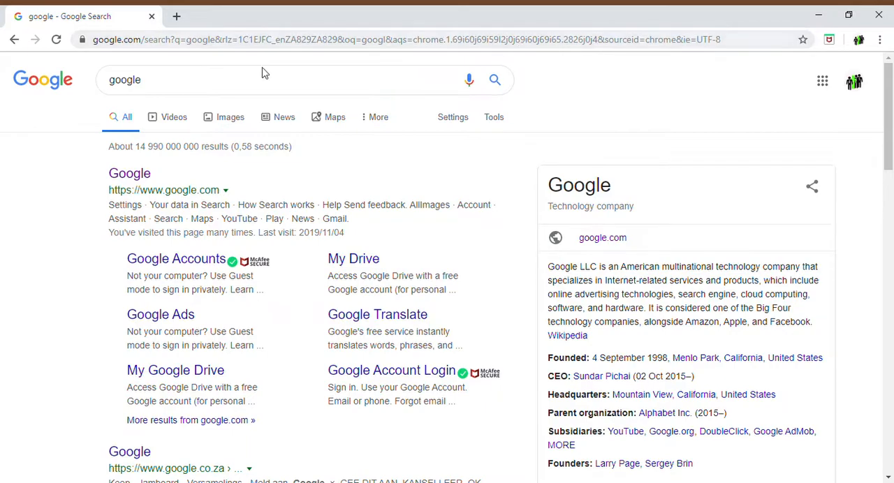
# Search Google for 'surveys that pay' in place of the old query.
pyautogui.write('survey')
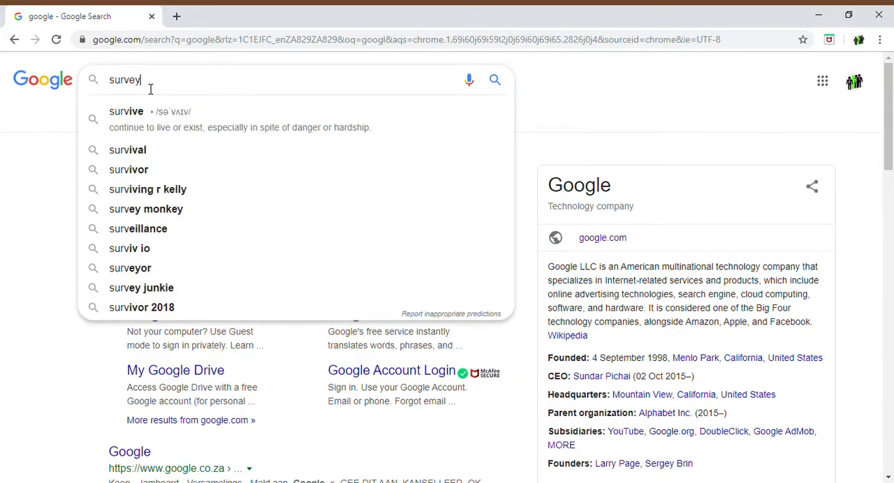
pyautogui.write('surveys that pay')
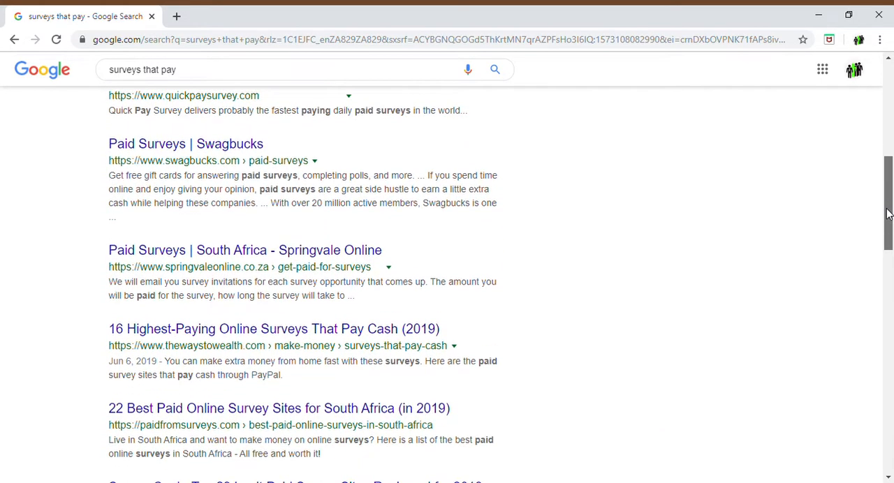
# Scroll to the top of page 2 of the 'surveys that pay' results.
pyautogui.scroll(3)
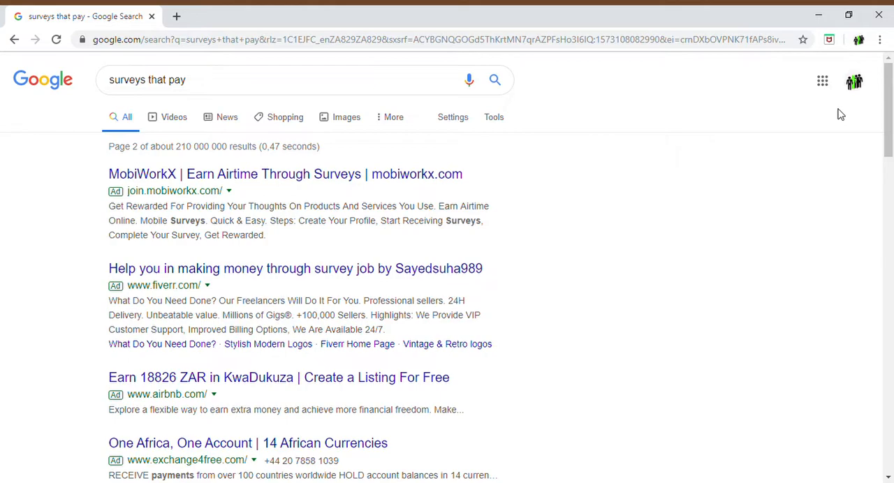
pyautogui.click(285, 173)
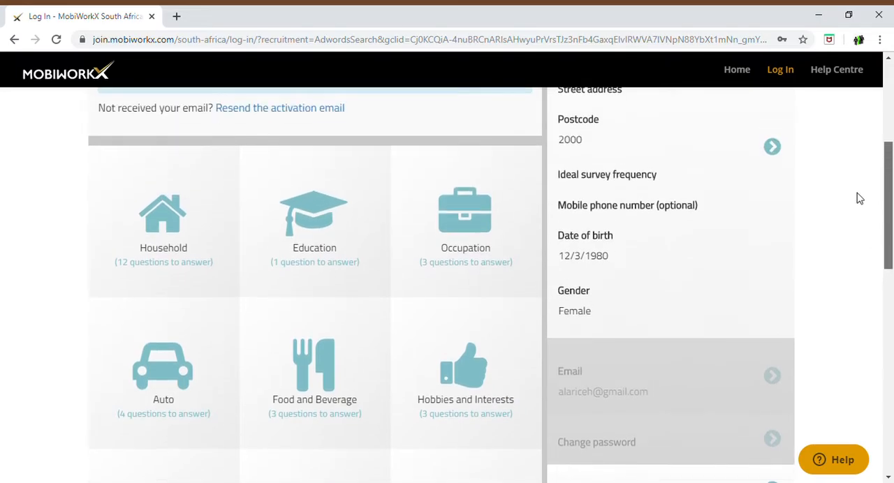
# Scroll back up the profile page to the 'account not yet activated' notice.
pyautogui.scroll(3)
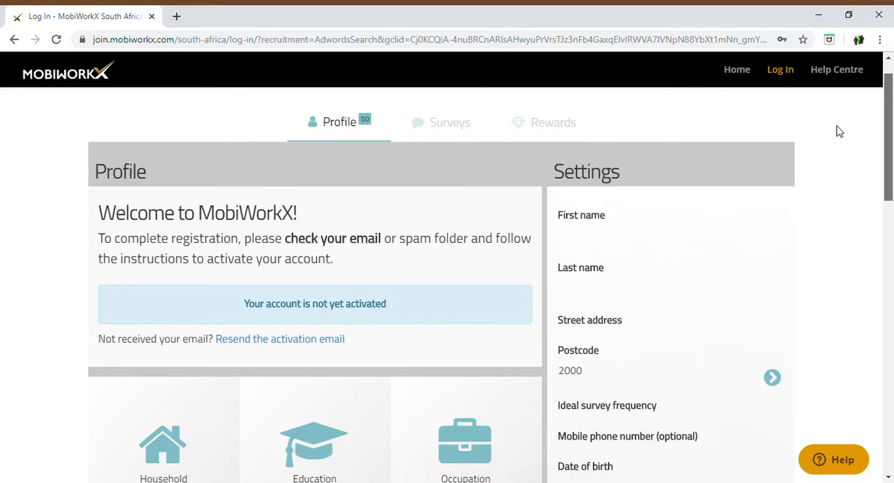